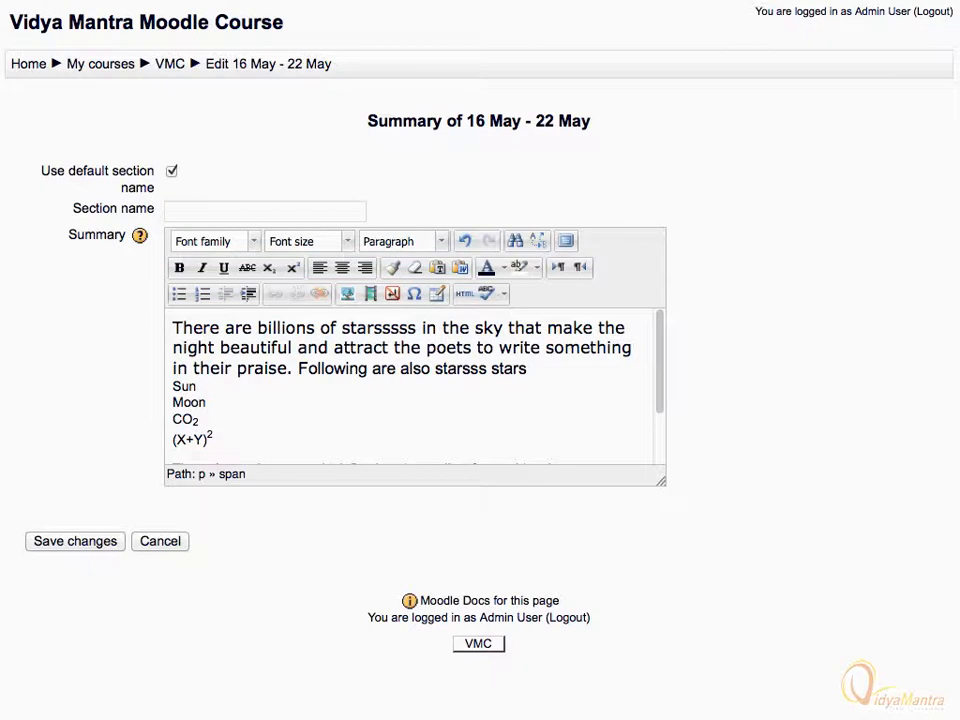
mouse_move(202, 292)
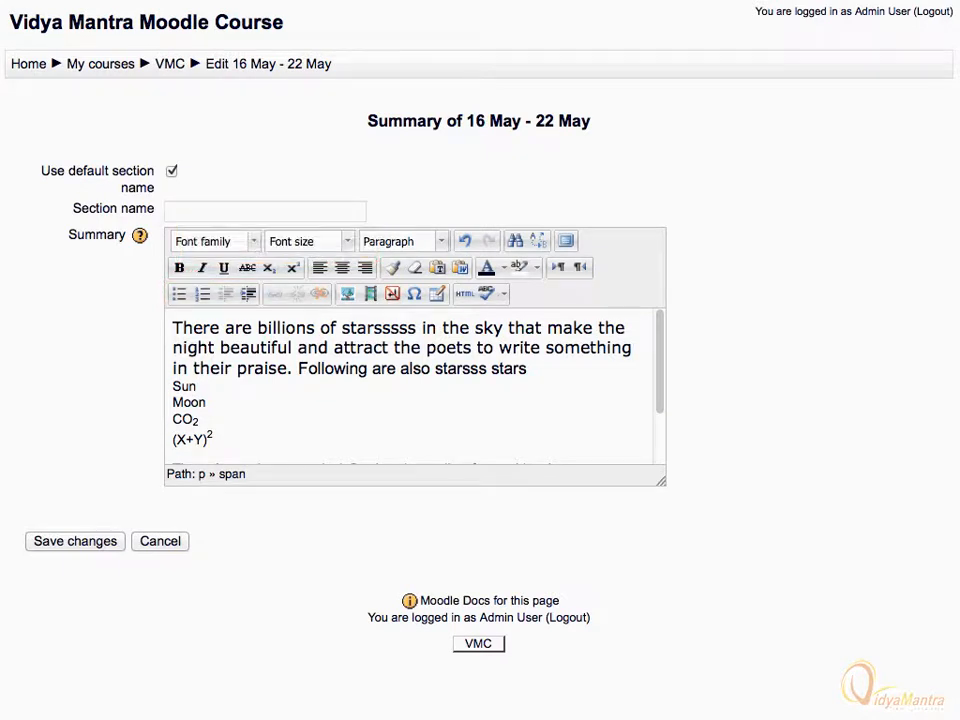
- Make the Sun, Moon, CO2 and (X+Y)² lines a bulleted list and indent it
drag(172, 386, 216, 440)
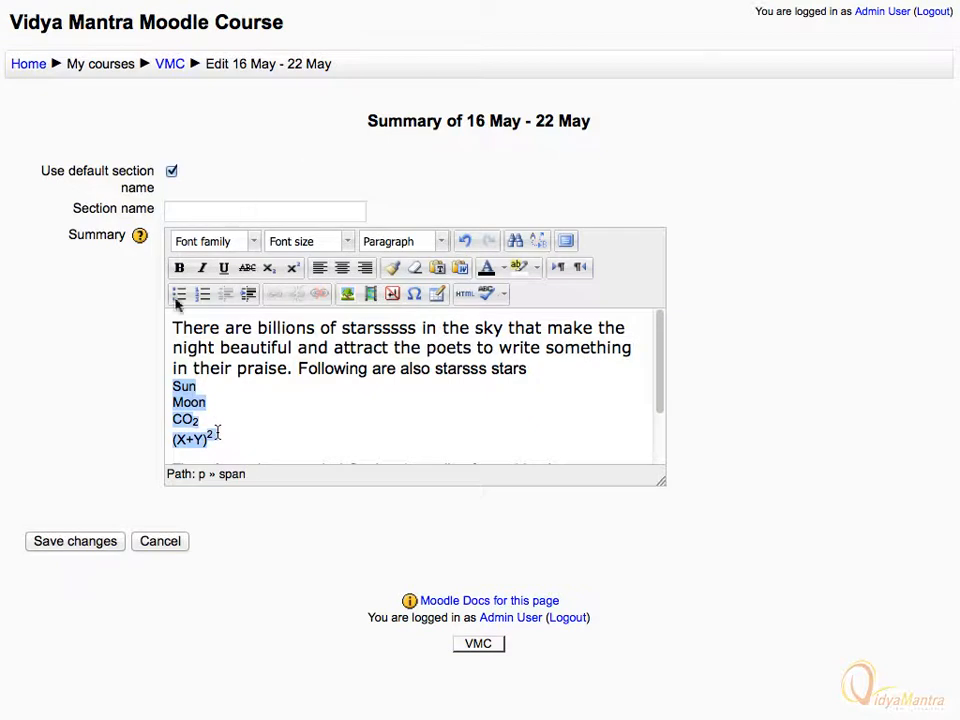
click(180, 294)
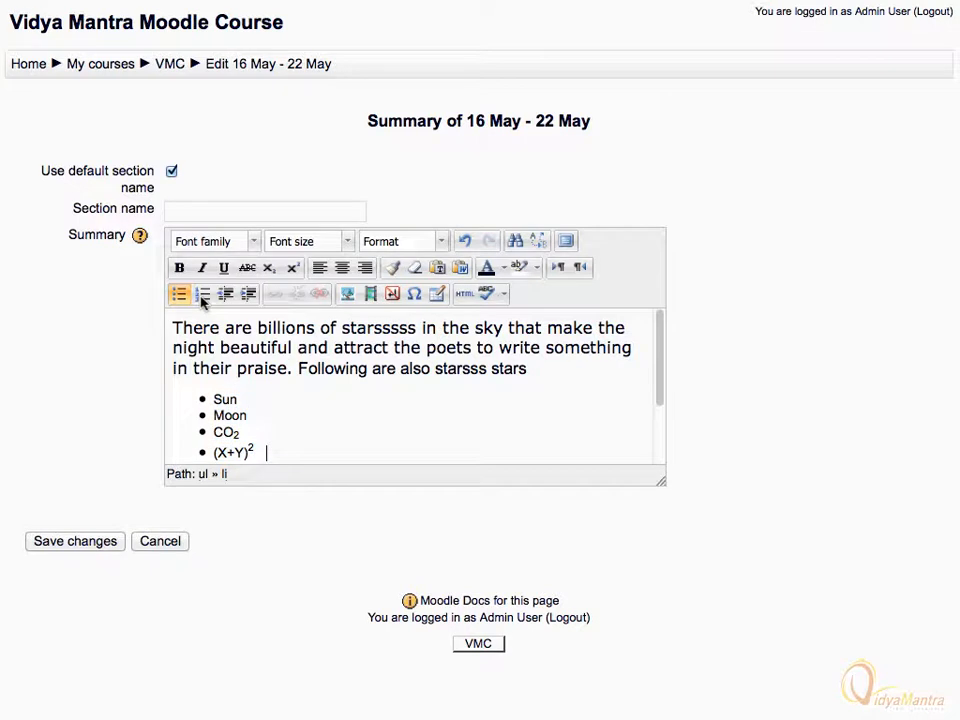
mouse_move(224, 292)
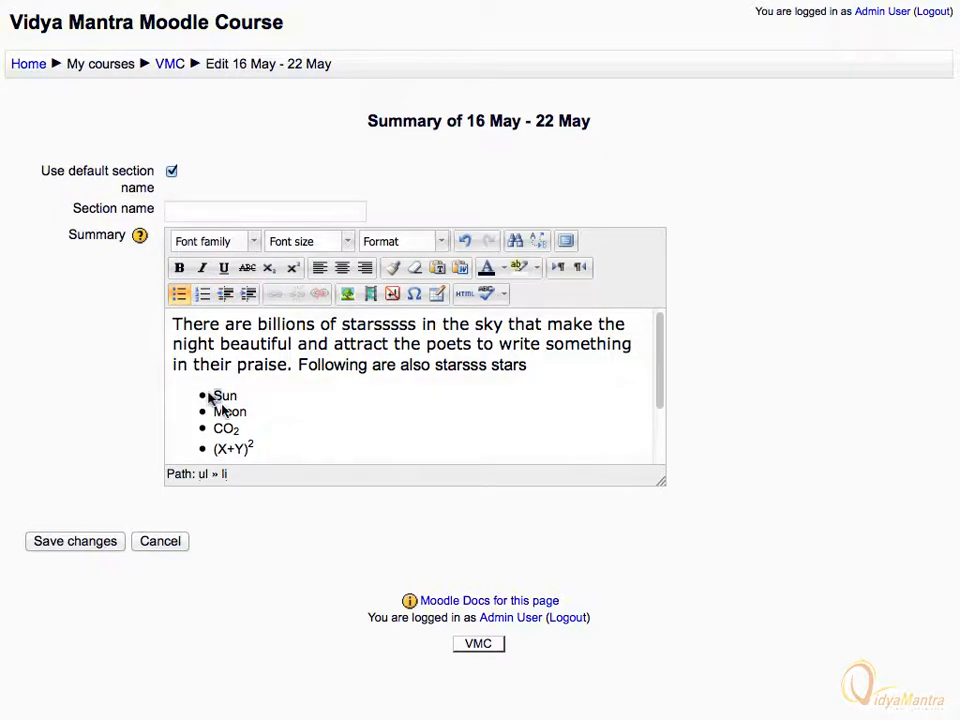
drag(212, 396, 250, 448)
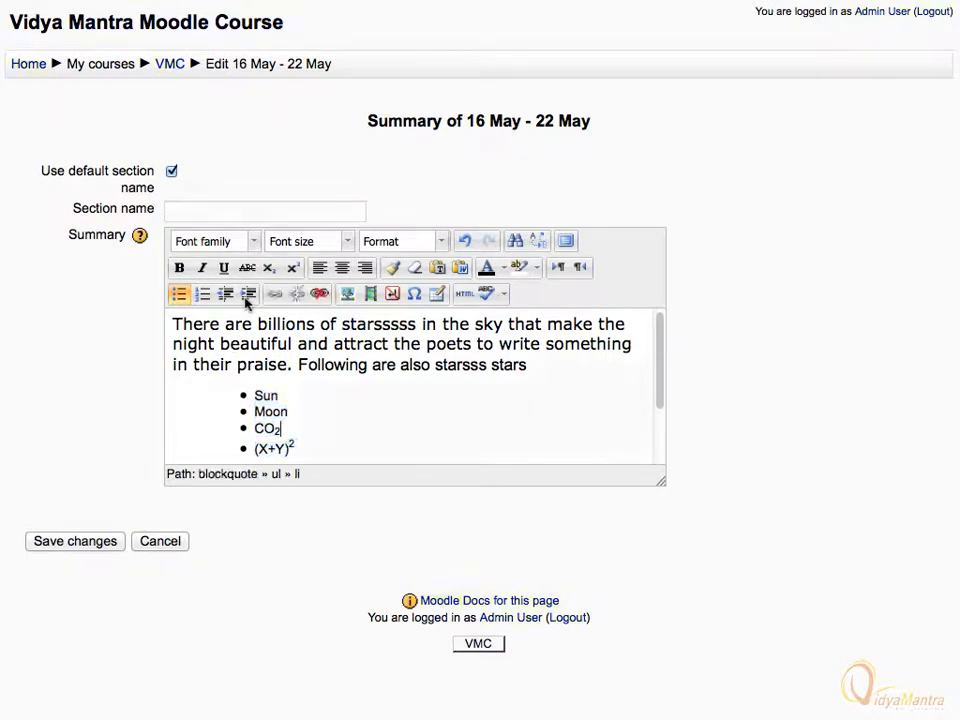
mouse_move(220, 300)
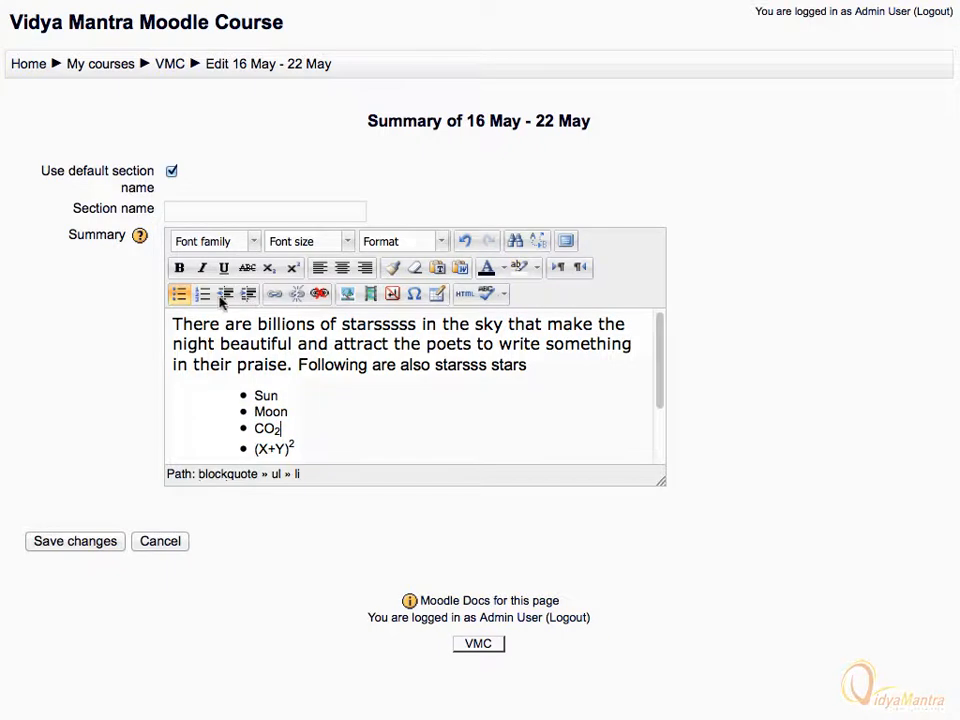
scroll(down, 3)
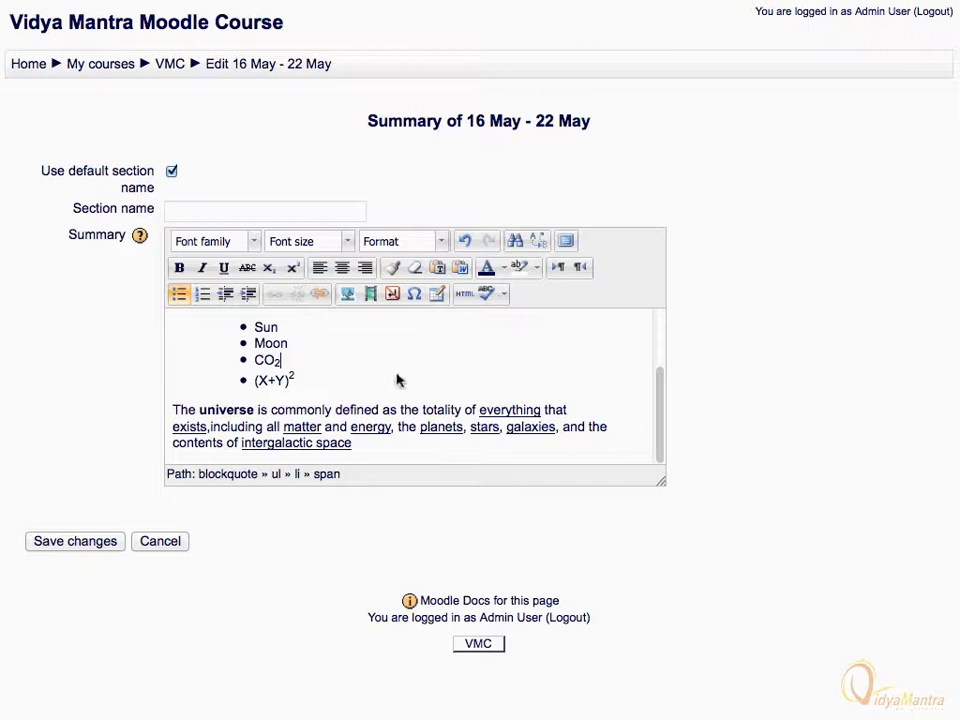
- Select the word 'everything' in the universe paragraph to strip its link
double_click(508, 410)
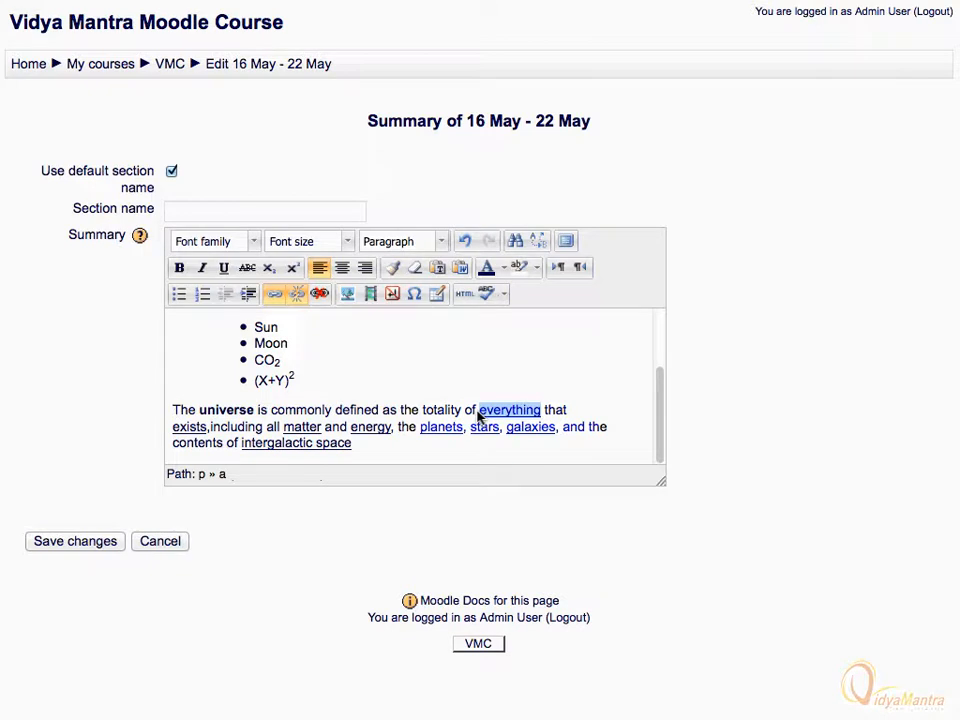
mouse_move(400, 366)
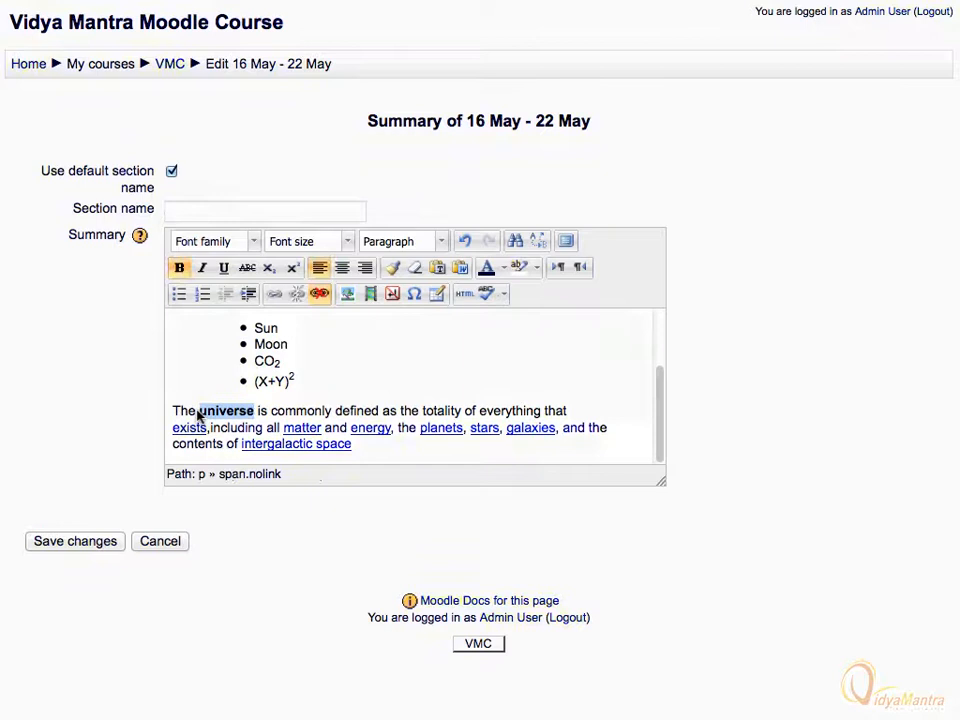
click(274, 276)
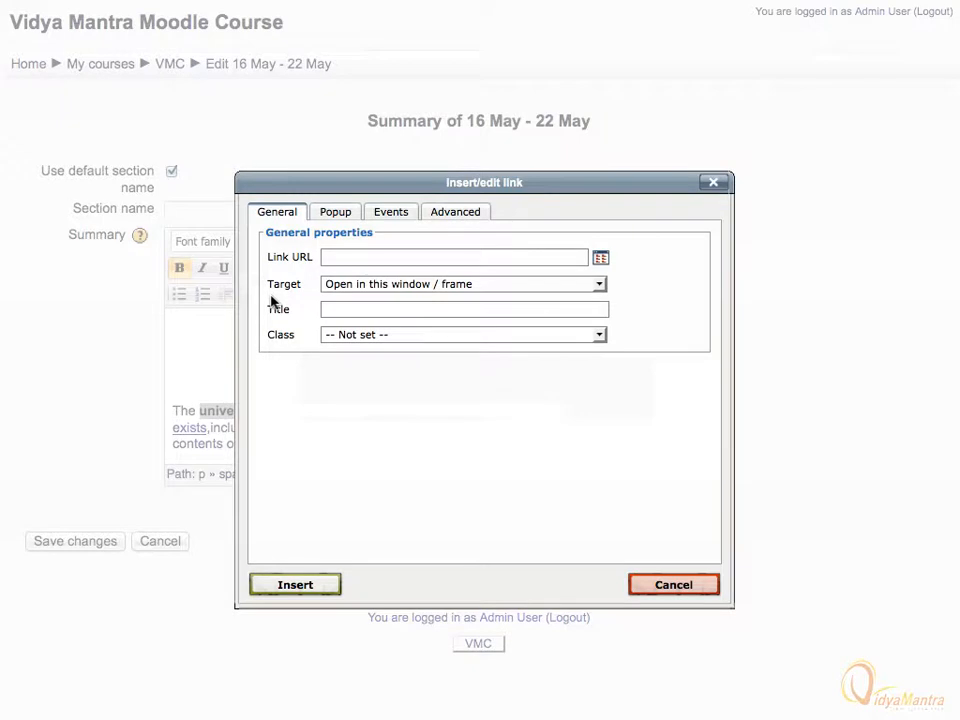
text(http://en.wikipedia.org/wiki/Universe)
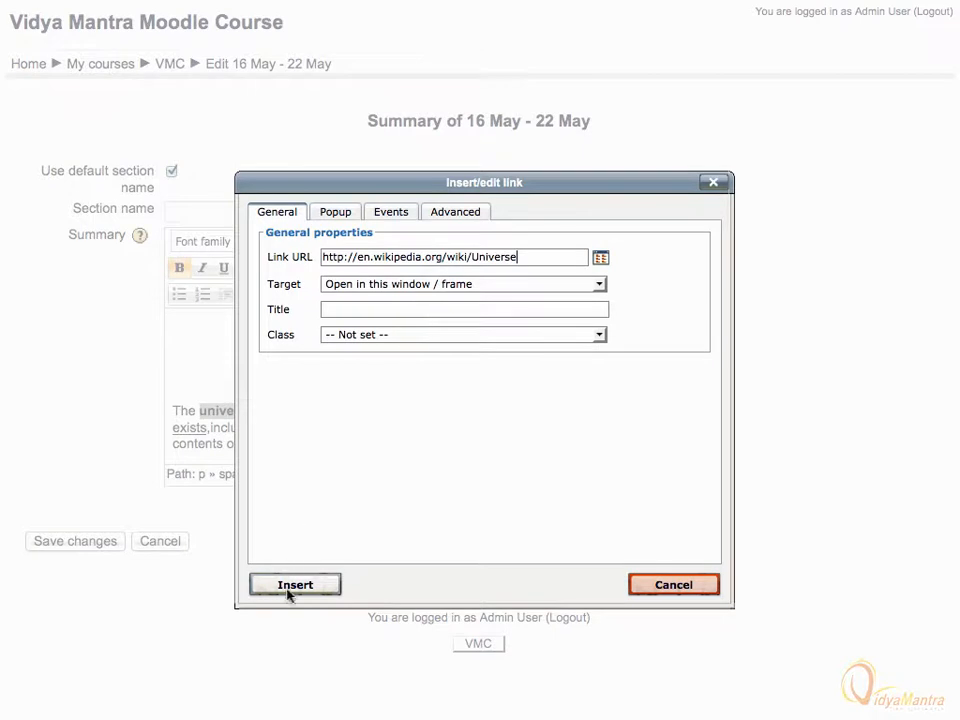
click(294, 584)
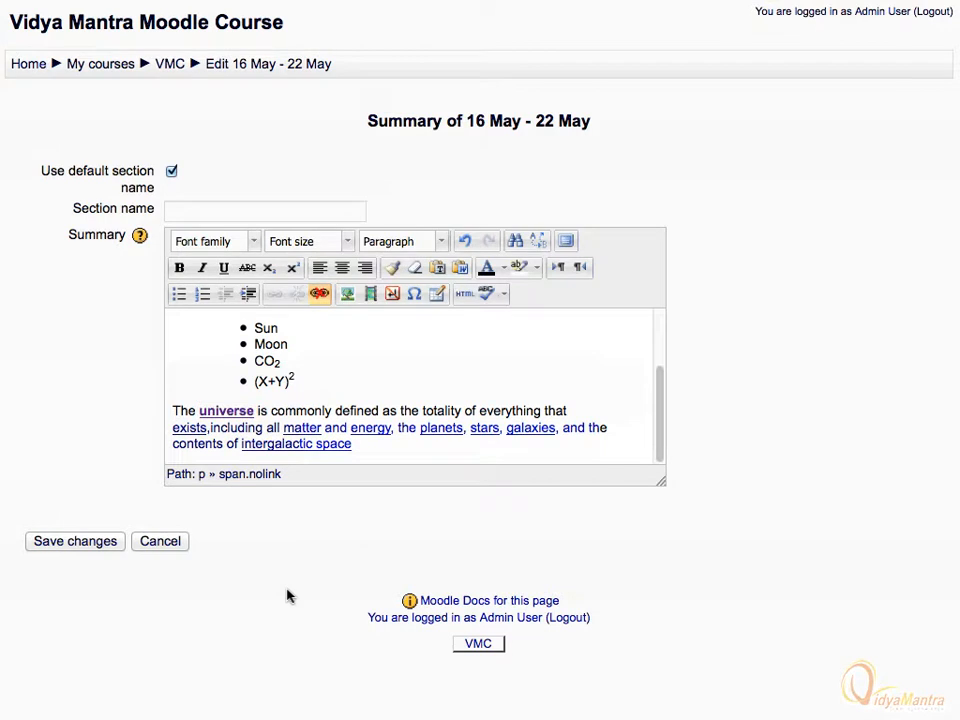
mouse_move(308, 398)
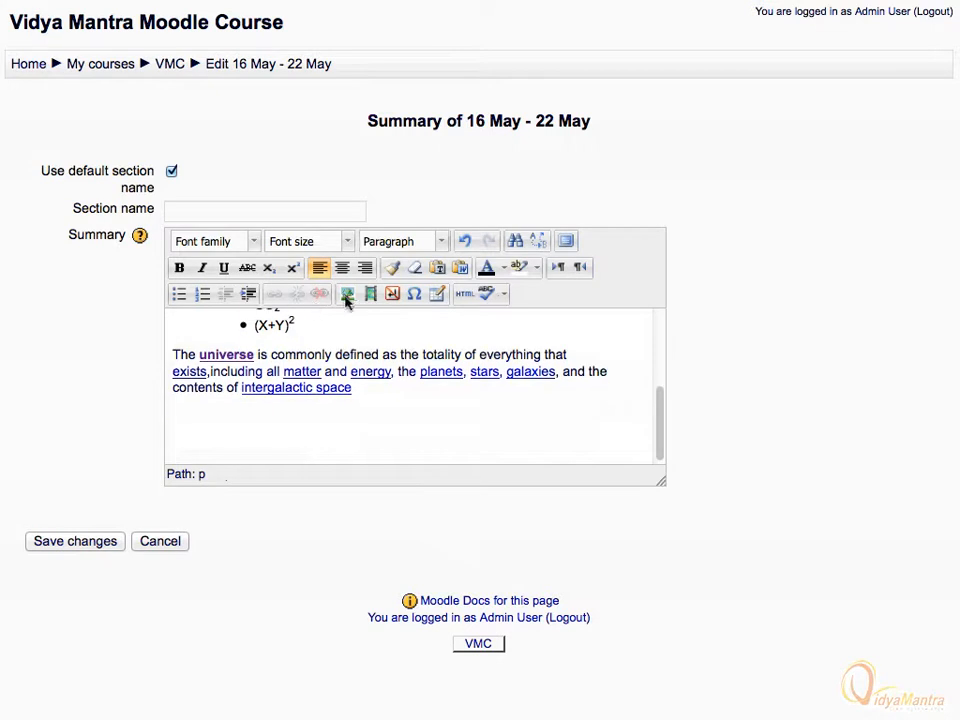
- Start an image insertion and choose universe.jpg from the computer for upload
click(348, 292)
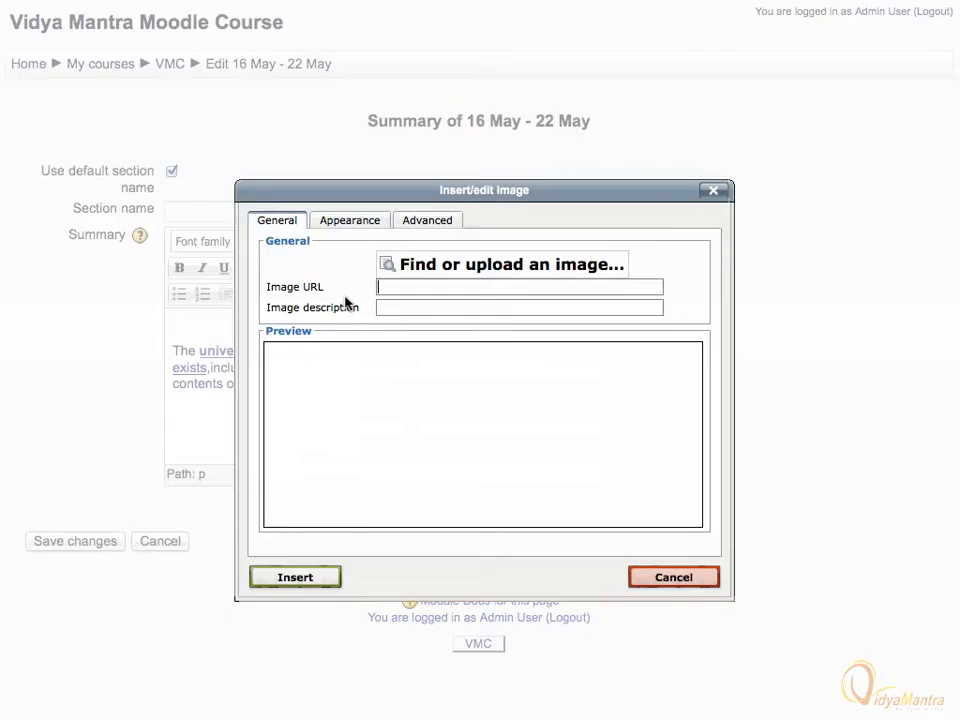
mouse_move(460, 272)
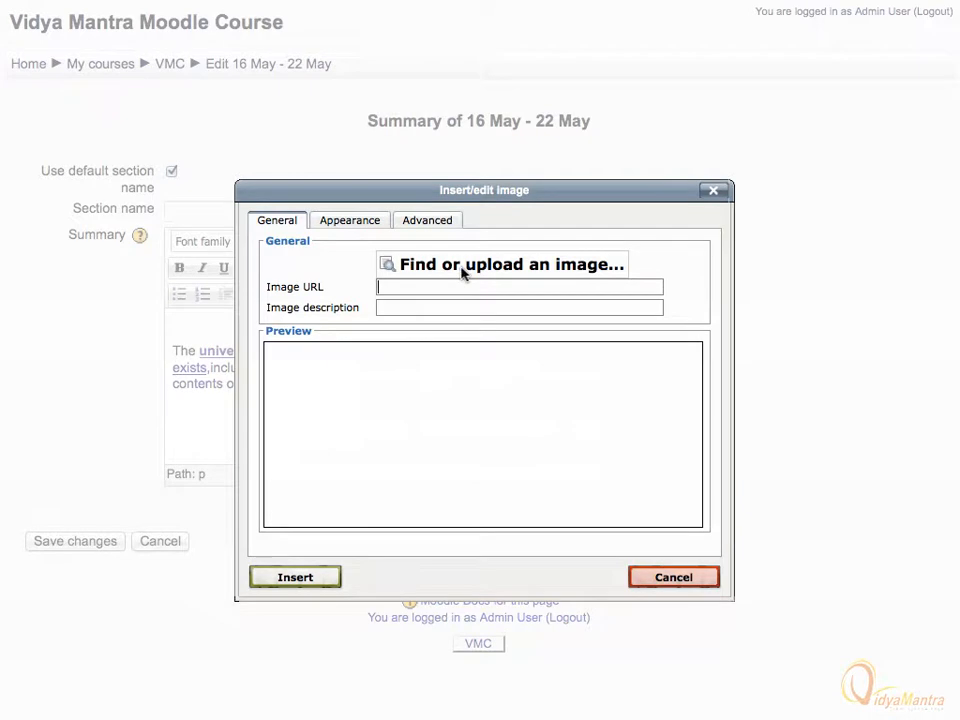
click(502, 264)
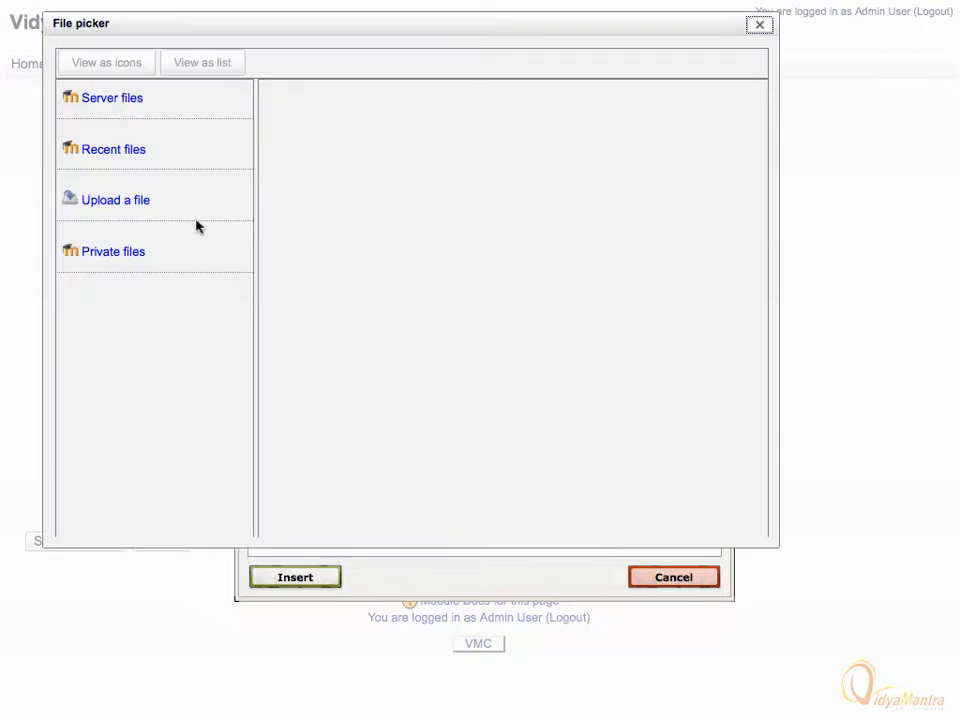
click(116, 200)
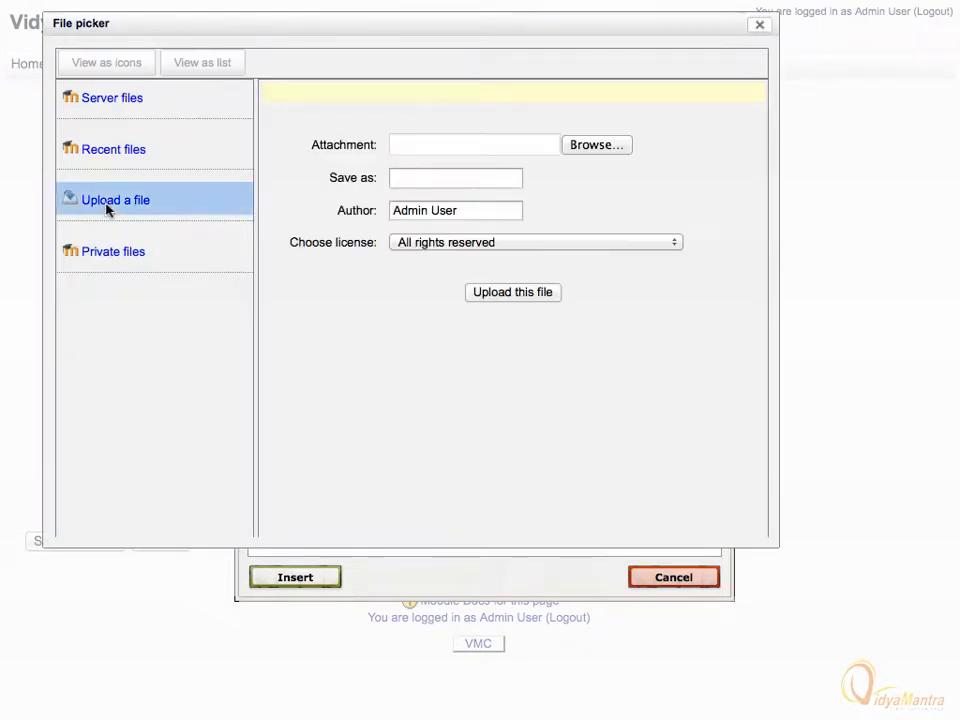
click(596, 144)
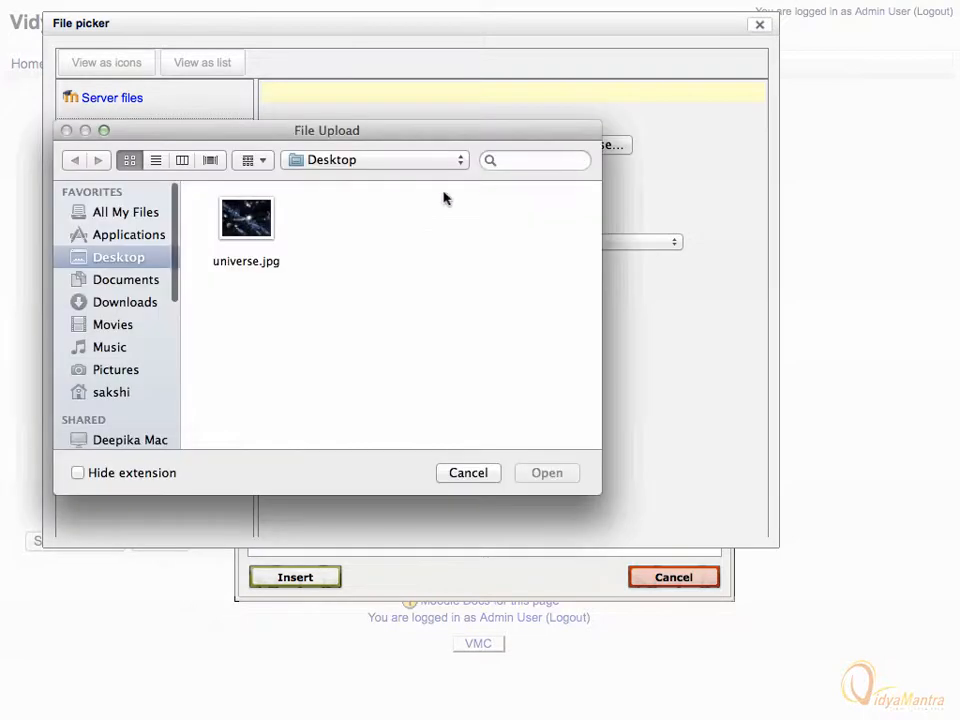
click(246, 218)
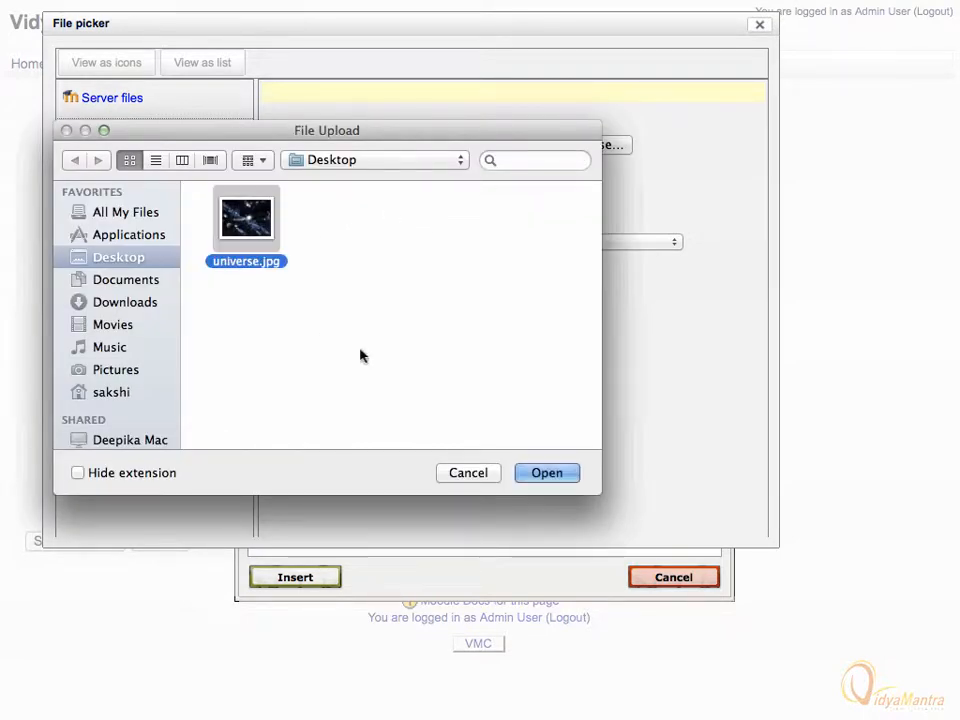
- Upload universe.jpg and place it in the summary without an image description
click(548, 472)
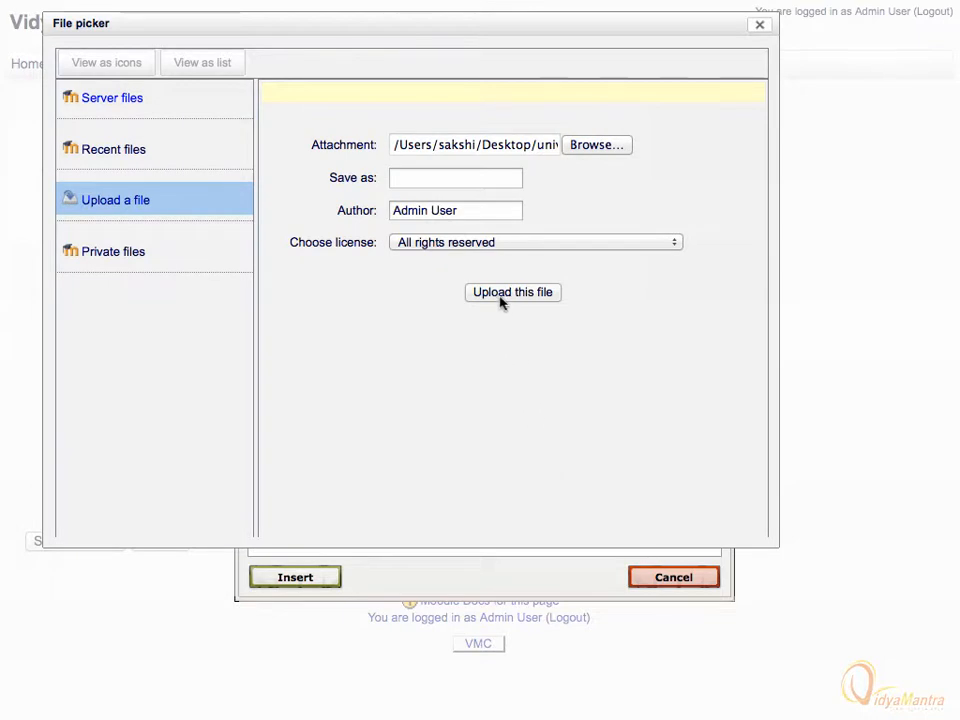
click(512, 292)
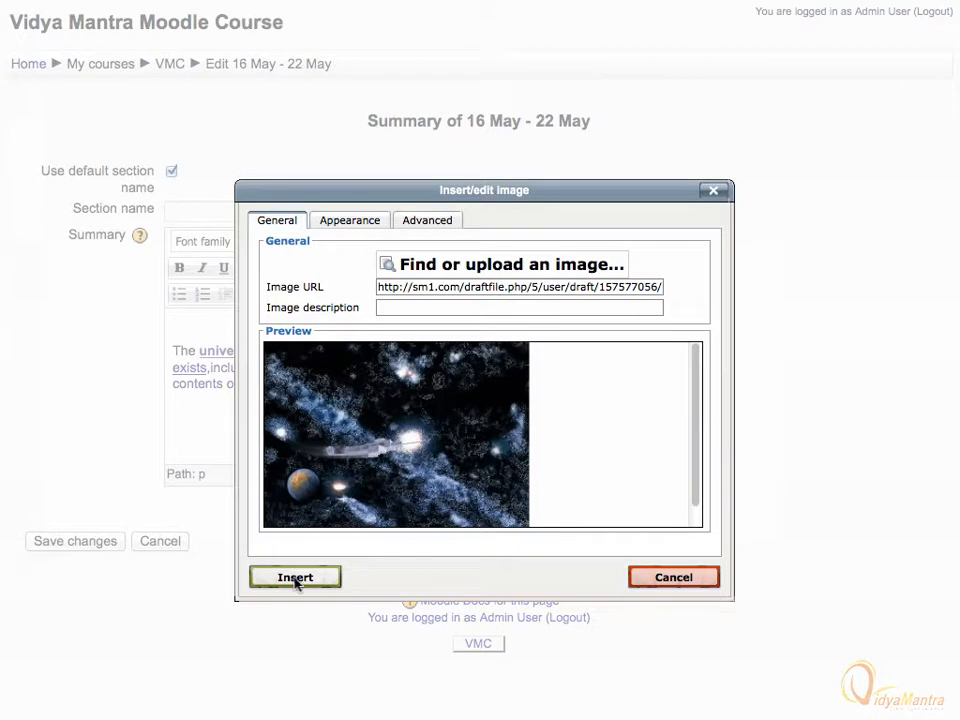
click(294, 576)
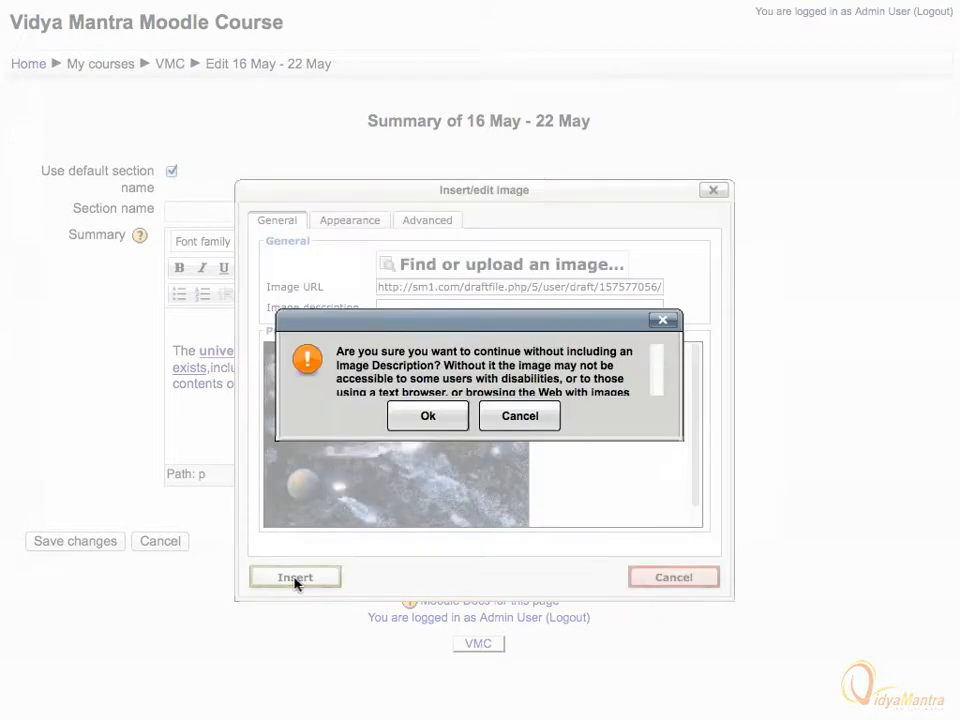
mouse_move(356, 510)
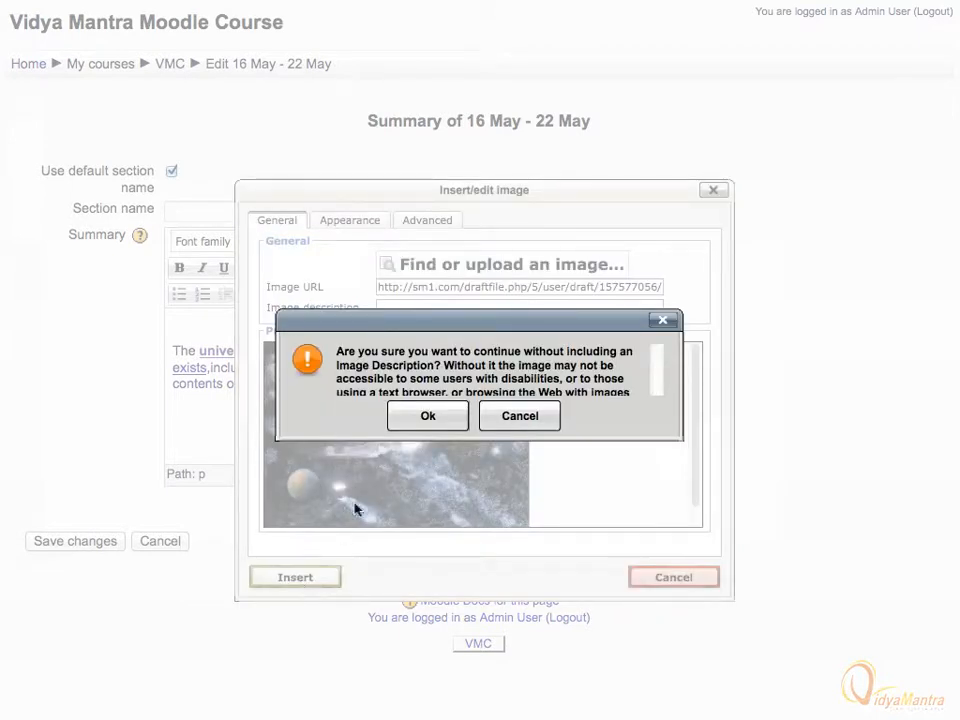
click(428, 416)
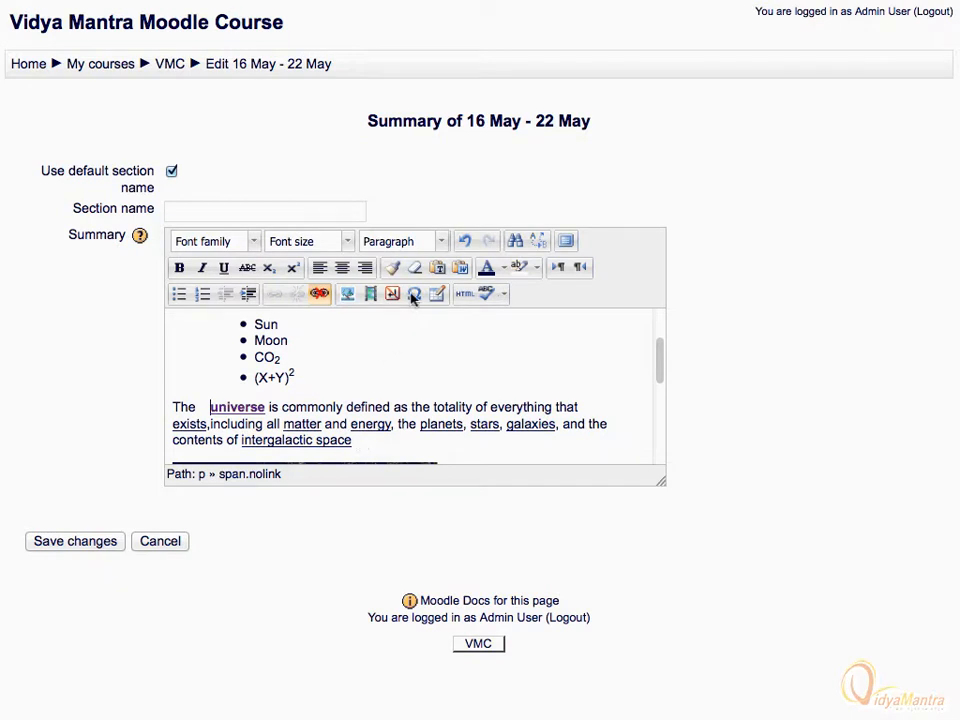
- Bring up the chart of special characters to insert into the summary text
click(414, 292)
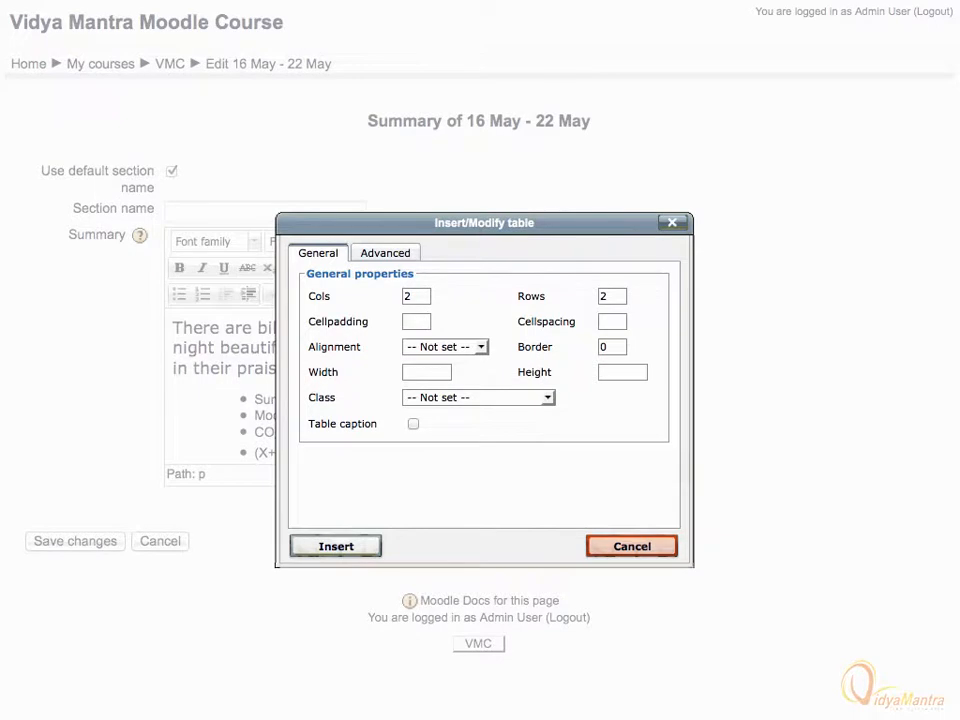
mouse_move(436, 304)
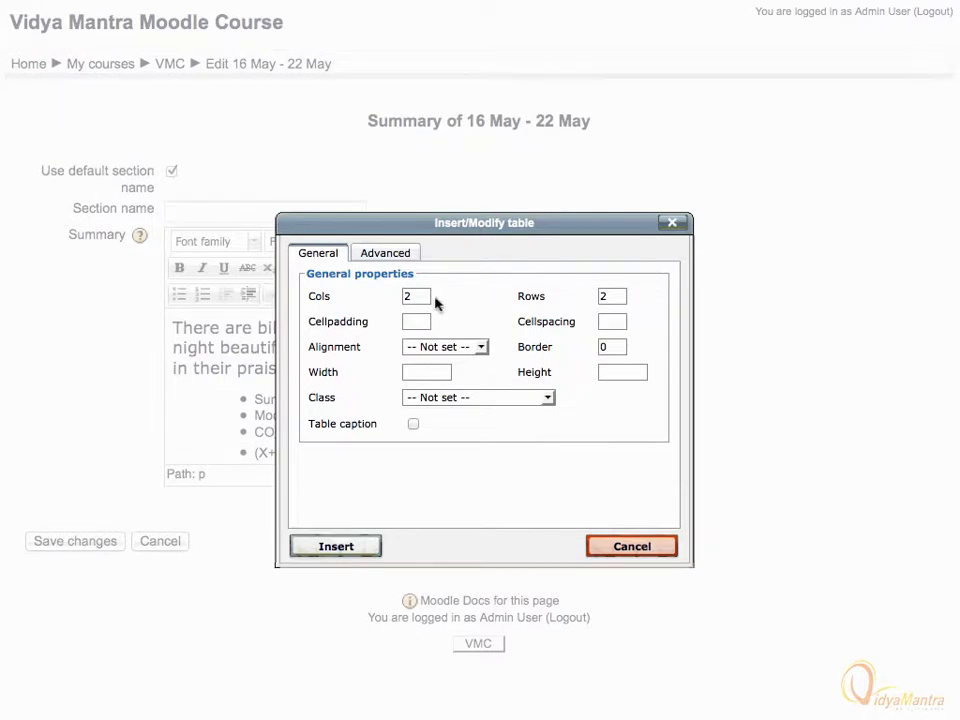
- Insert a 2-column, 2-row table, widen it, and enter 'Name' in its first cell
click(336, 546)
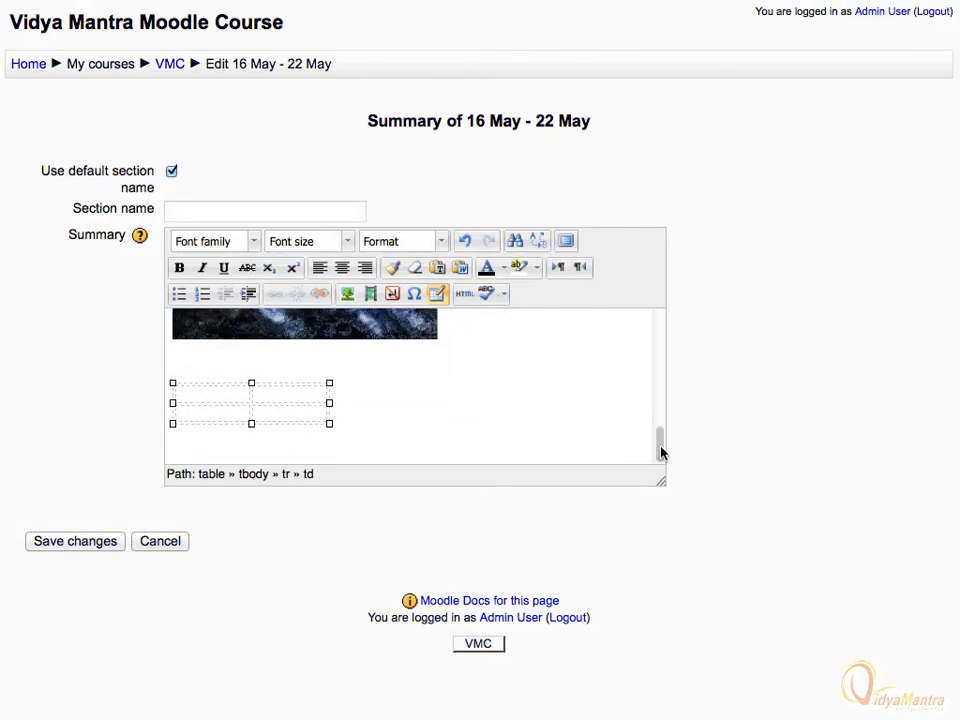
drag(328, 402, 396, 402)
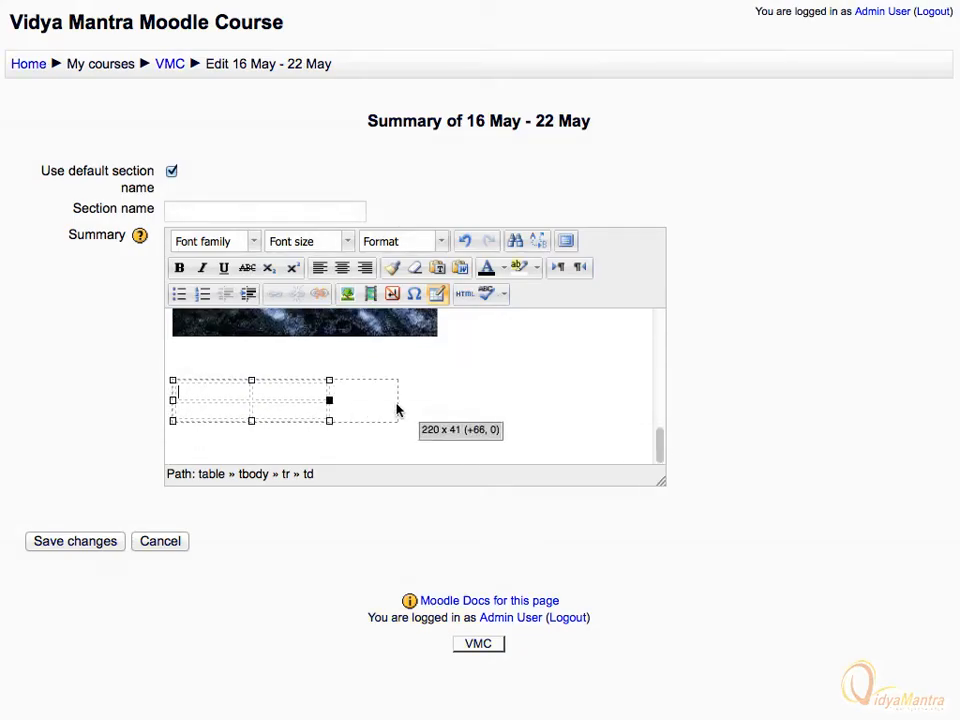
drag(396, 408, 440, 408)
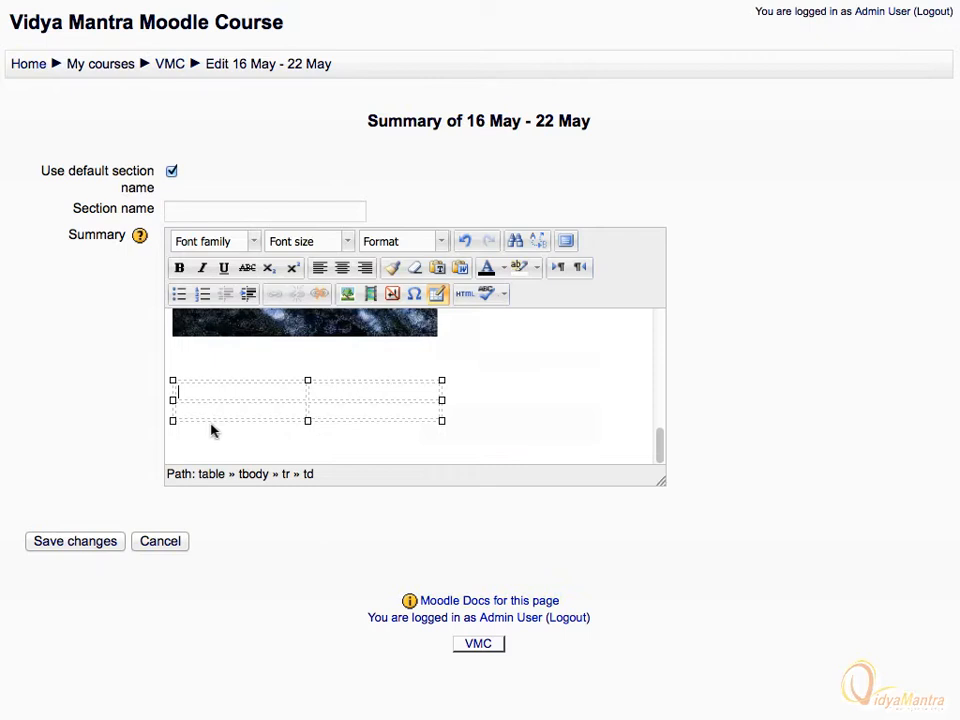
text(Name)
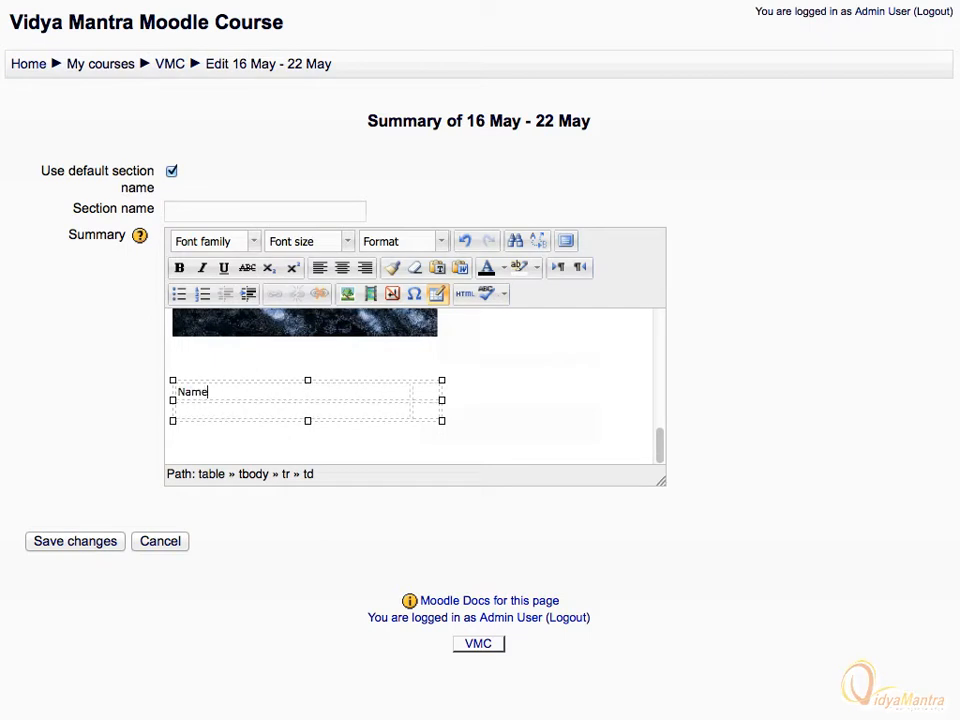